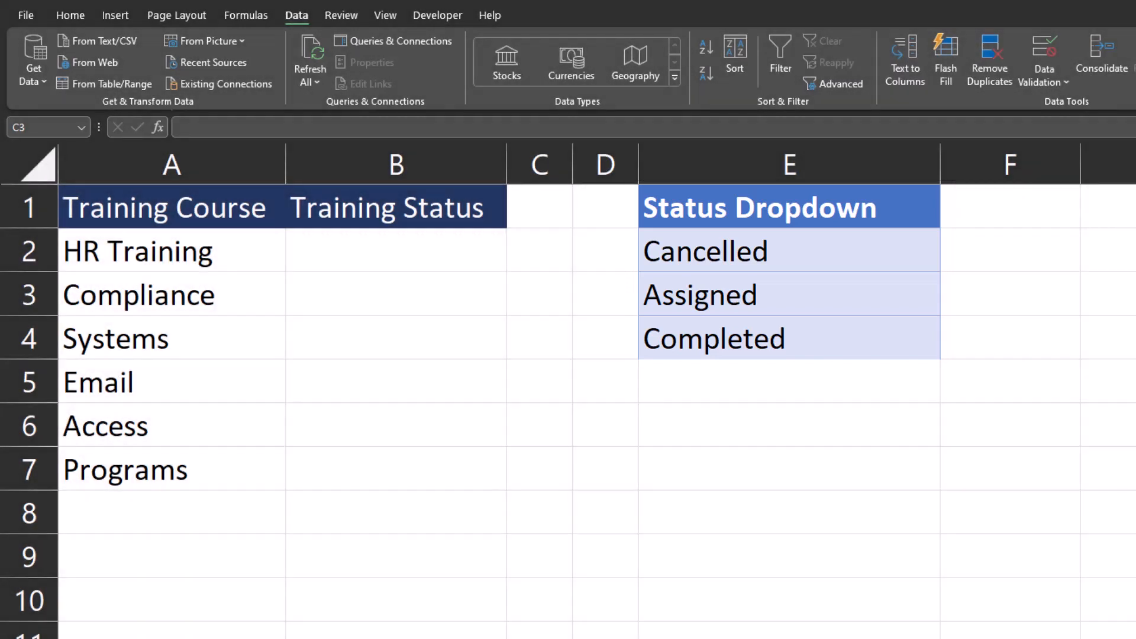
mouse_move(731, 228)
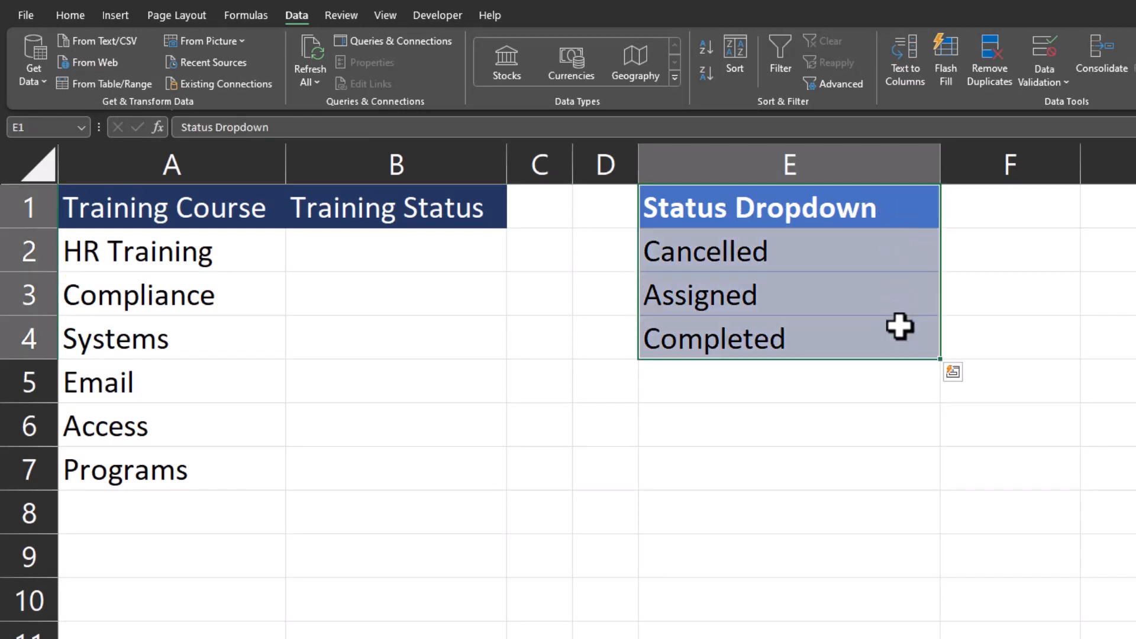
Step: Convert the E1:E4 status list into a table and rename it 'Status'
key("ctrl+t")
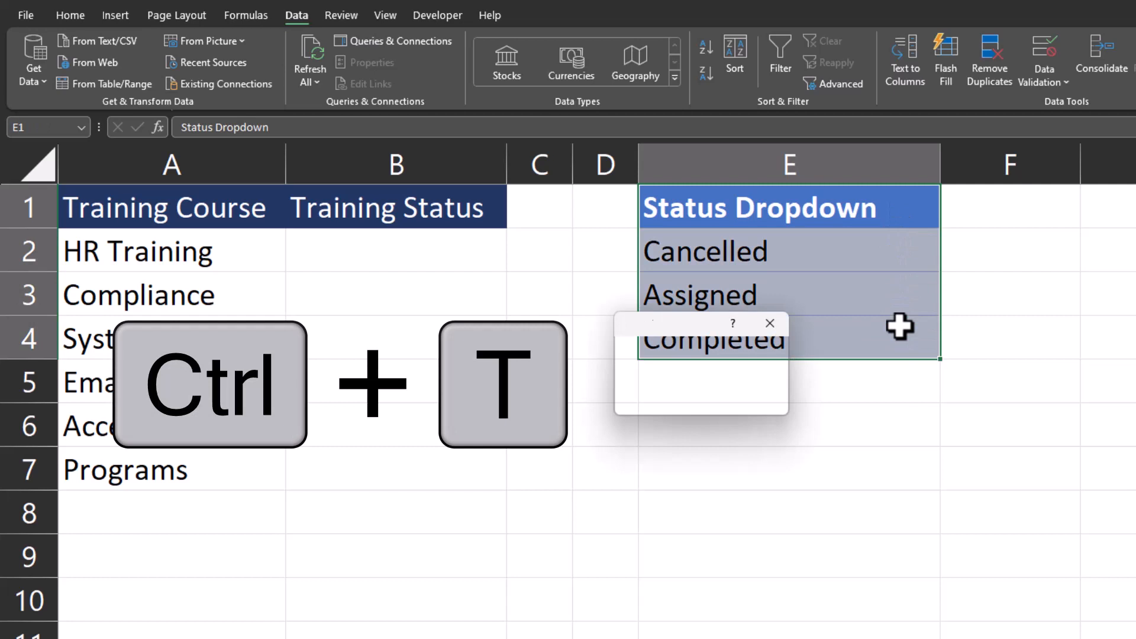
key("ctrl+t")
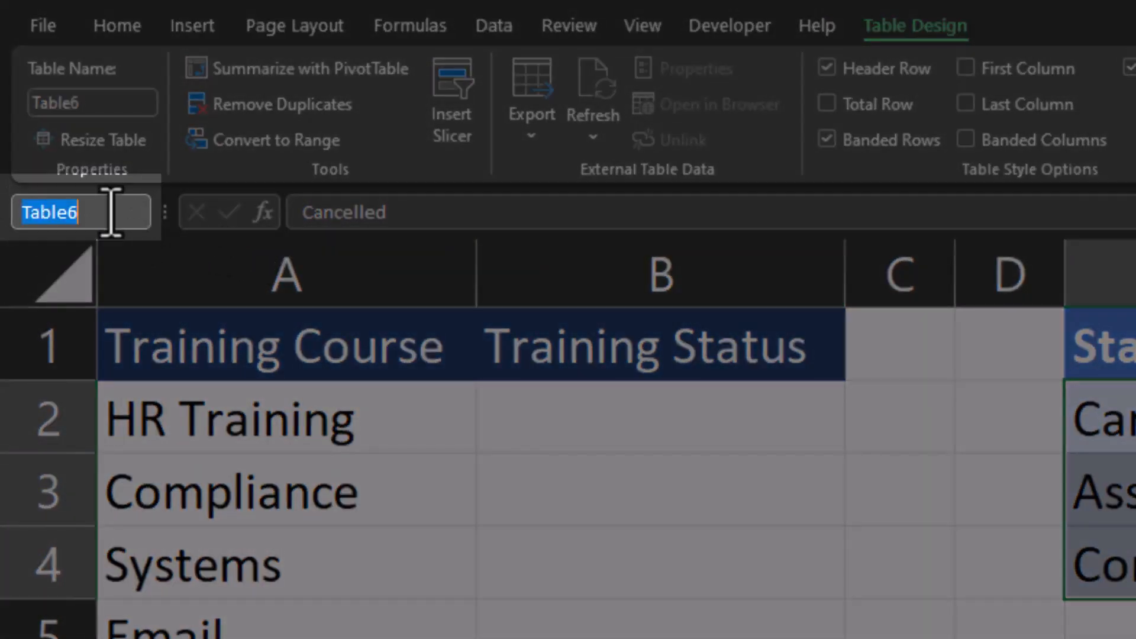
type("Sta")
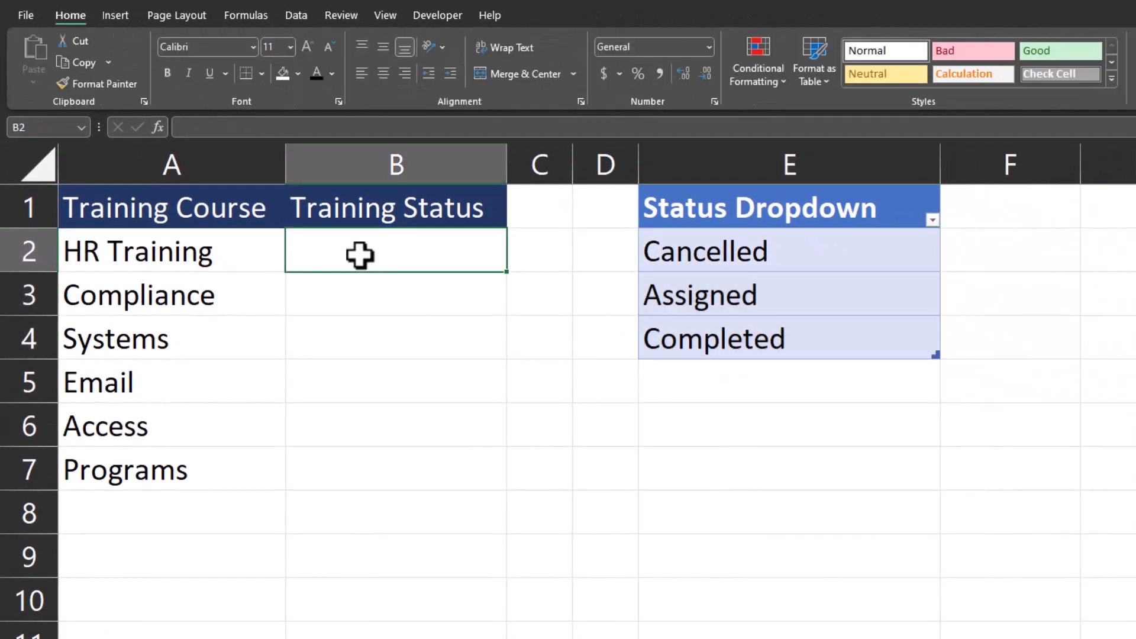
Step: Restrict B2:B7 to a validation list with source =Status
left_click_drag(360, 251, 368, 294)
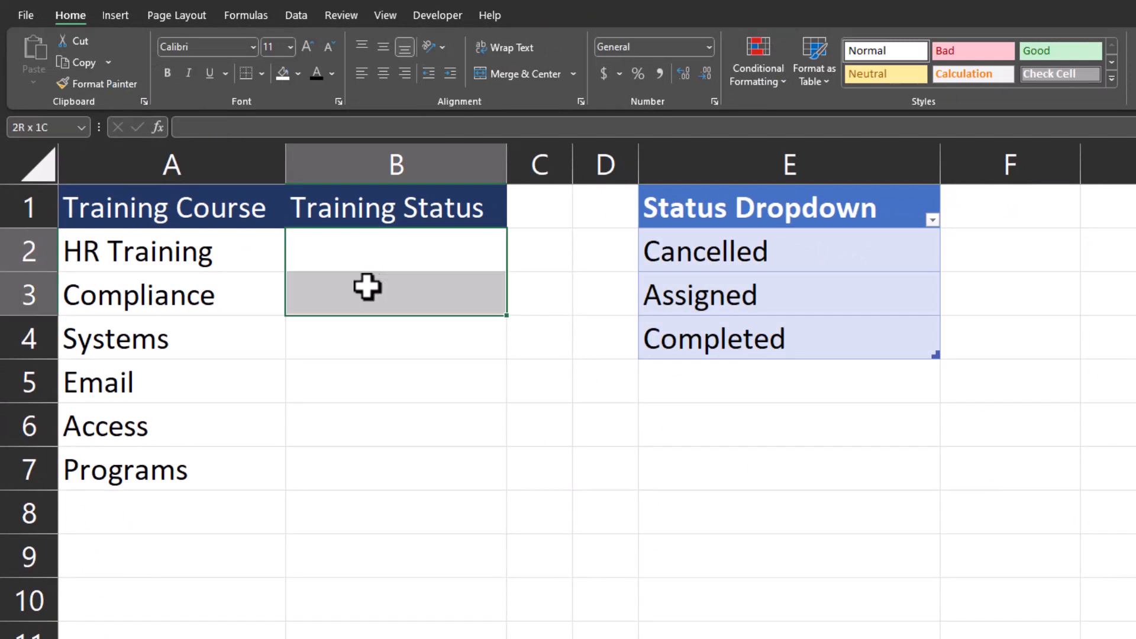
left_click_drag(367, 287, 351, 464)
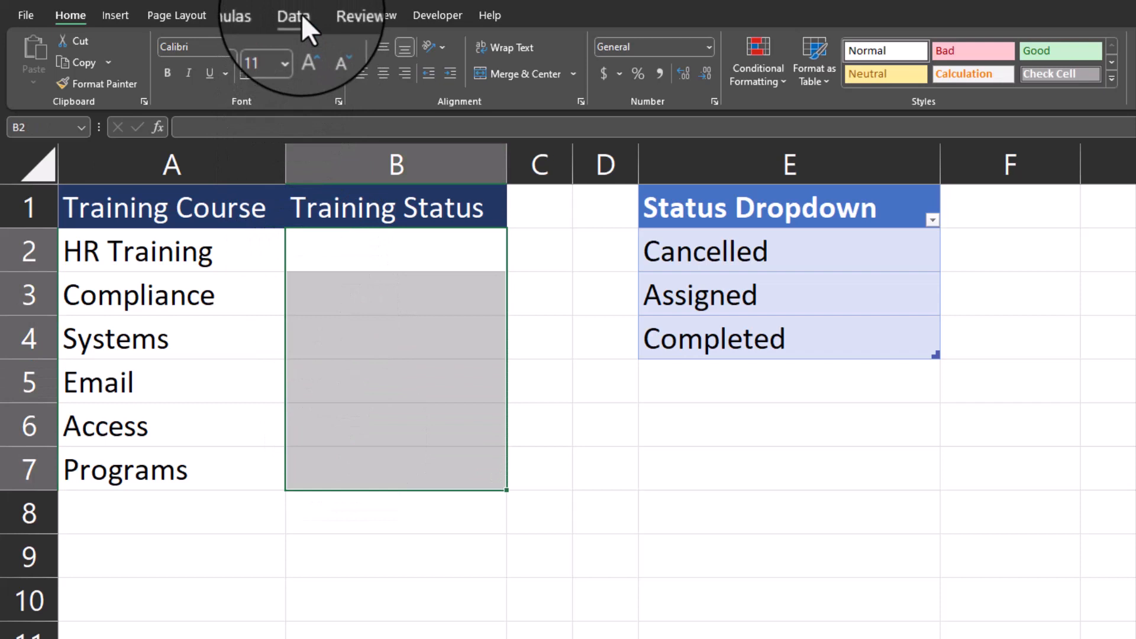
left_click(295, 14)
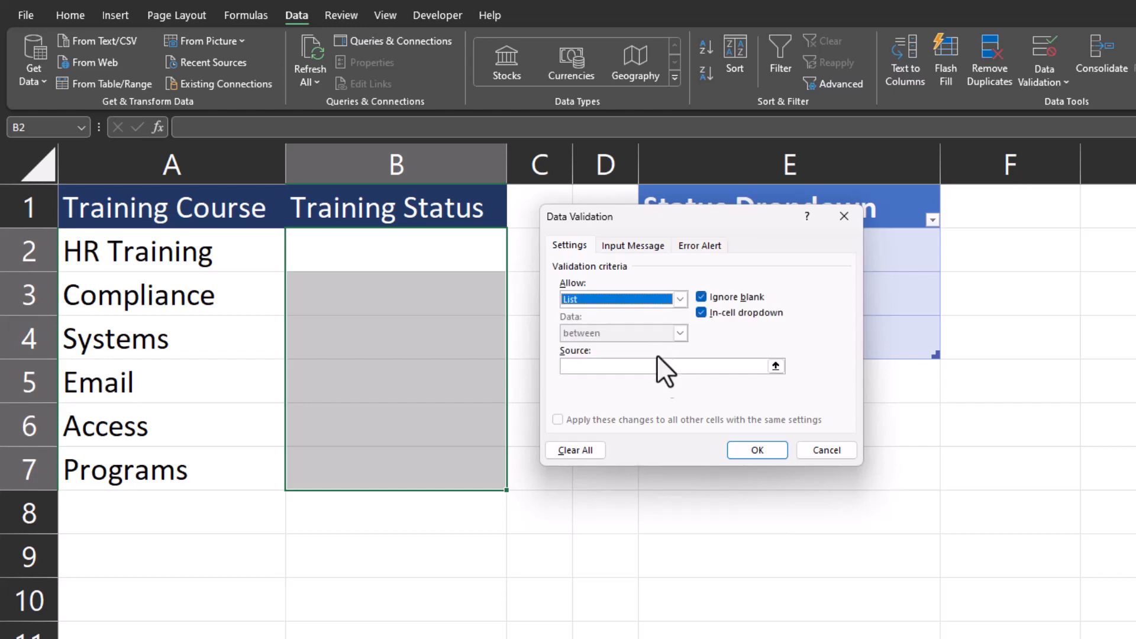
type("=Status")
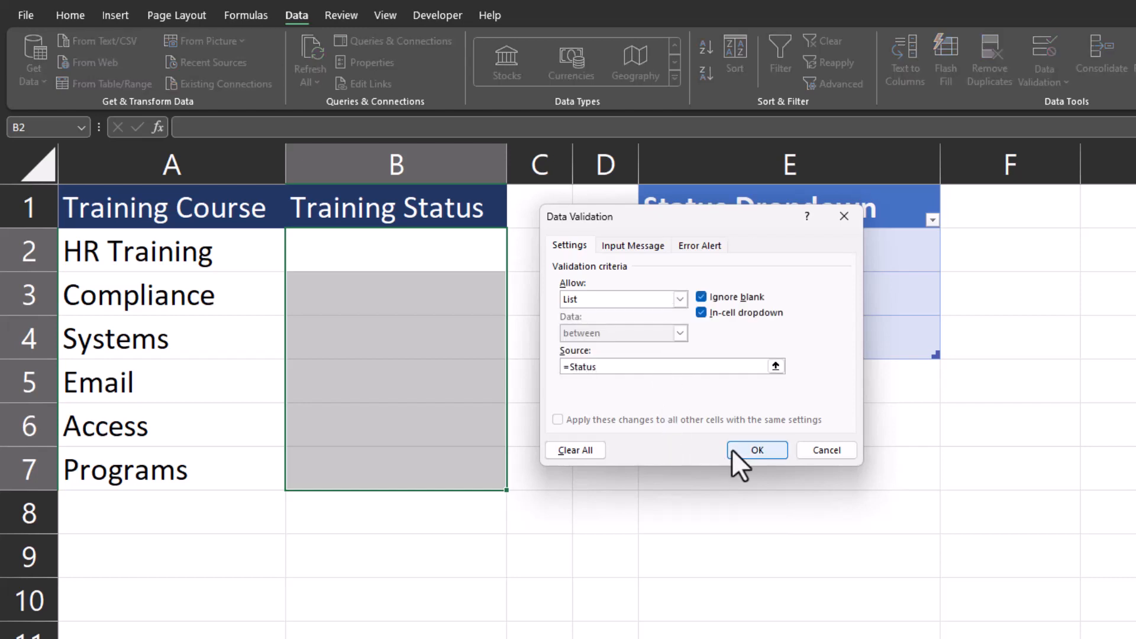
left_click(756, 450)
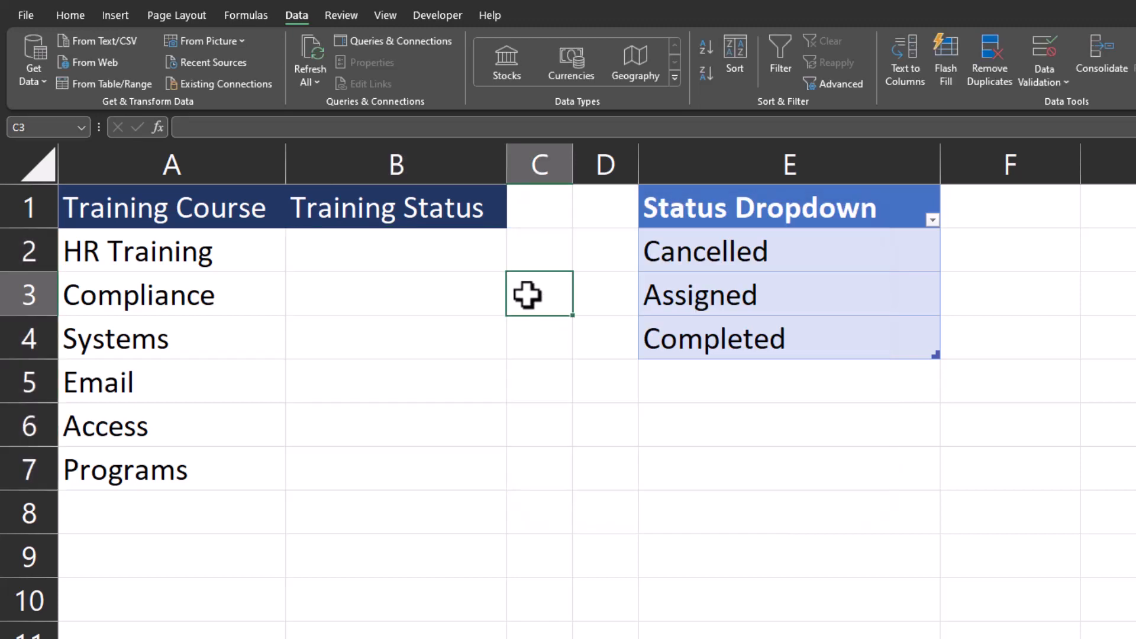
left_click(395, 251)
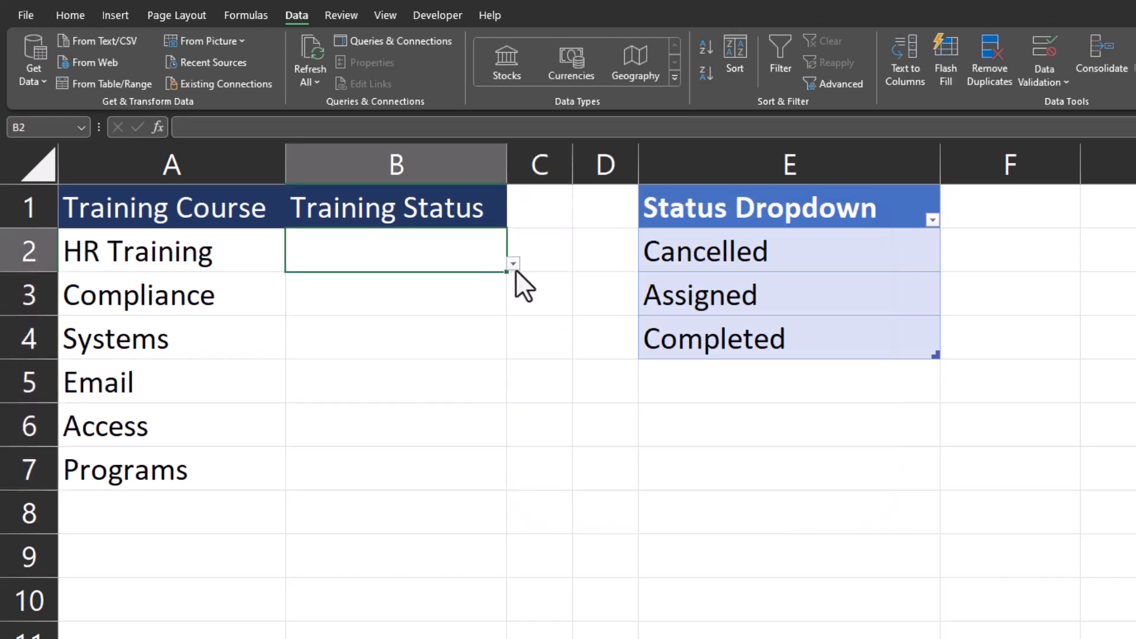
left_click(513, 262)
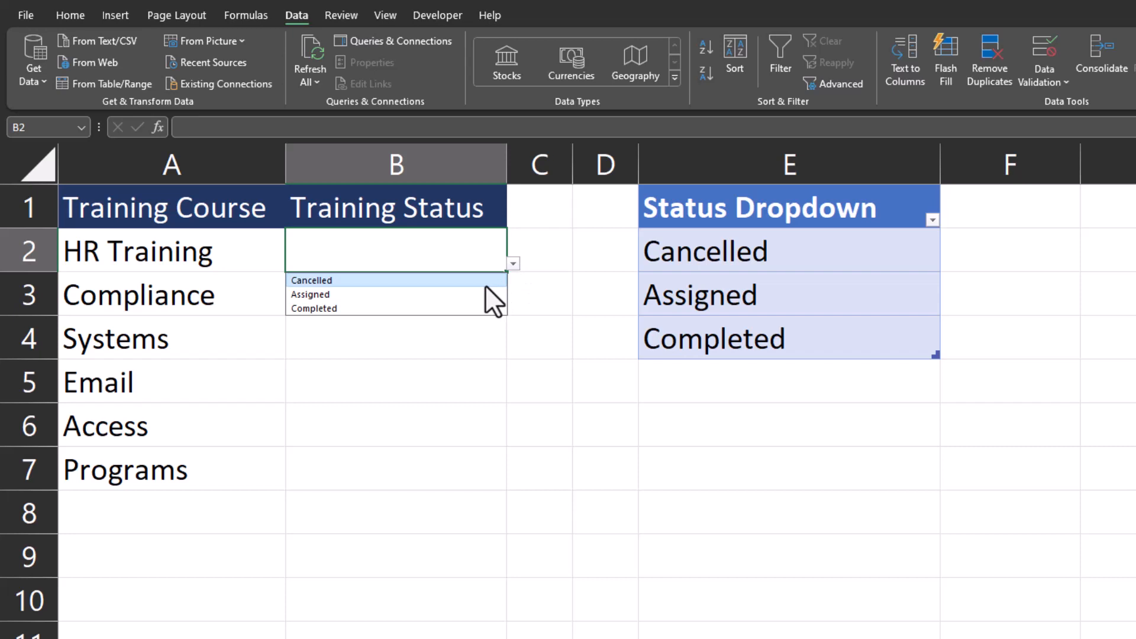
mouse_move(489, 327)
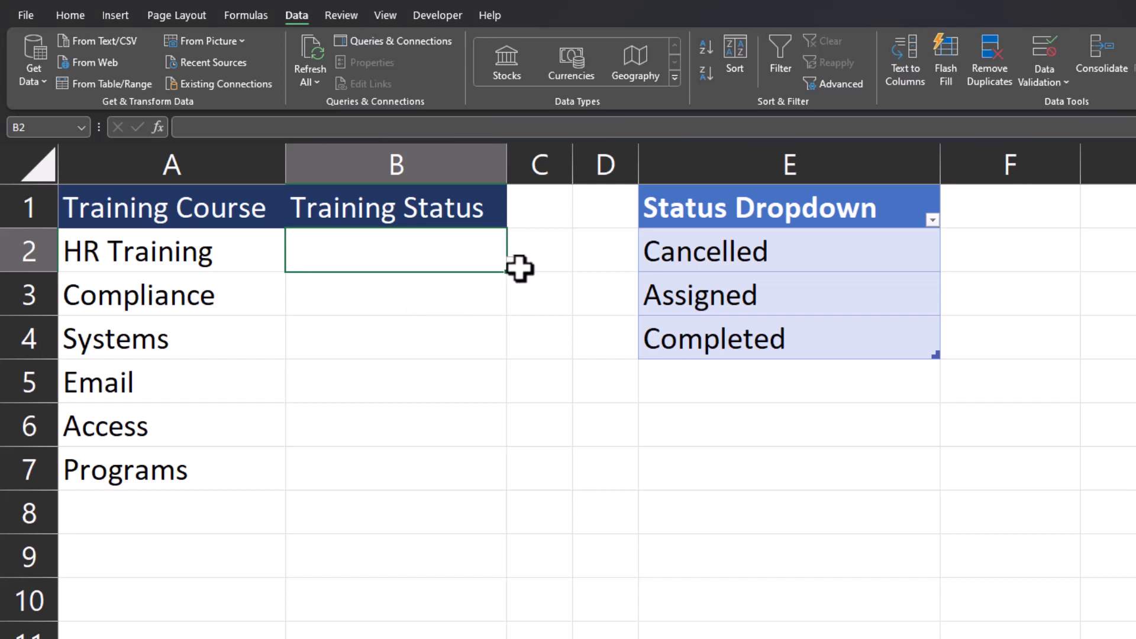
left_click(513, 262)
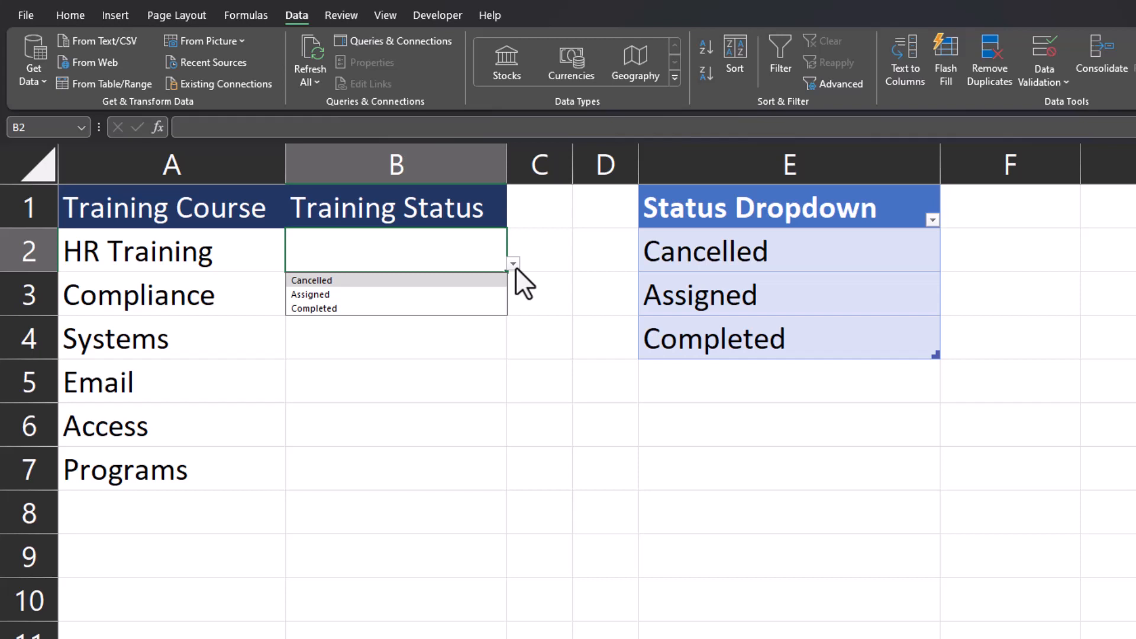
left_click(760, 209)
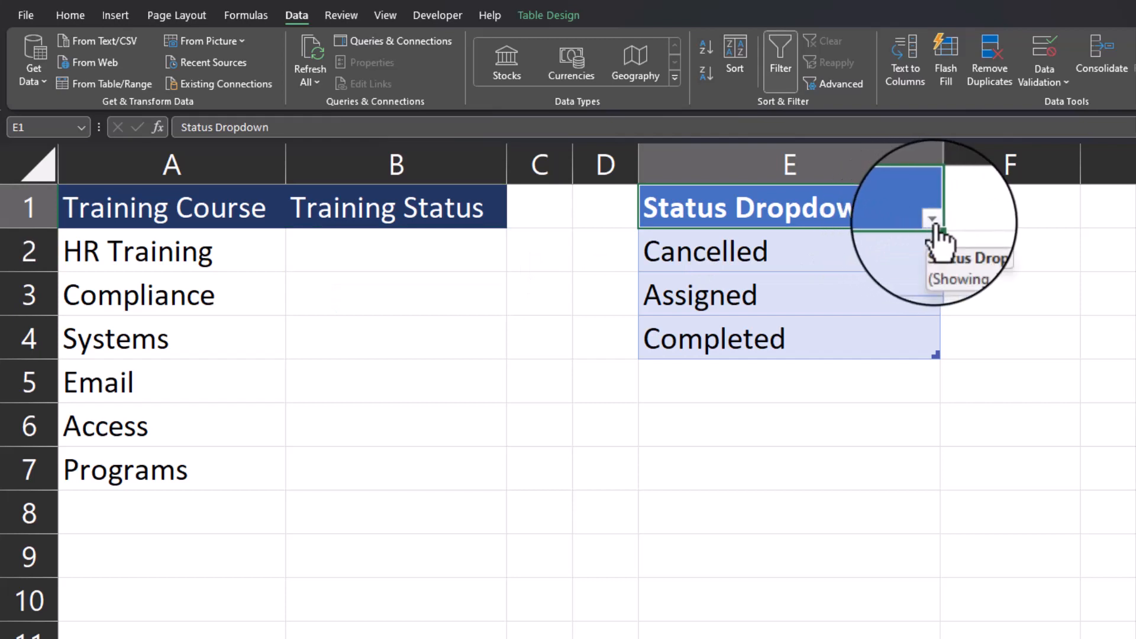
Step: Sort the Status table A to Z and check the B2 dropdown order
left_click(933, 221)
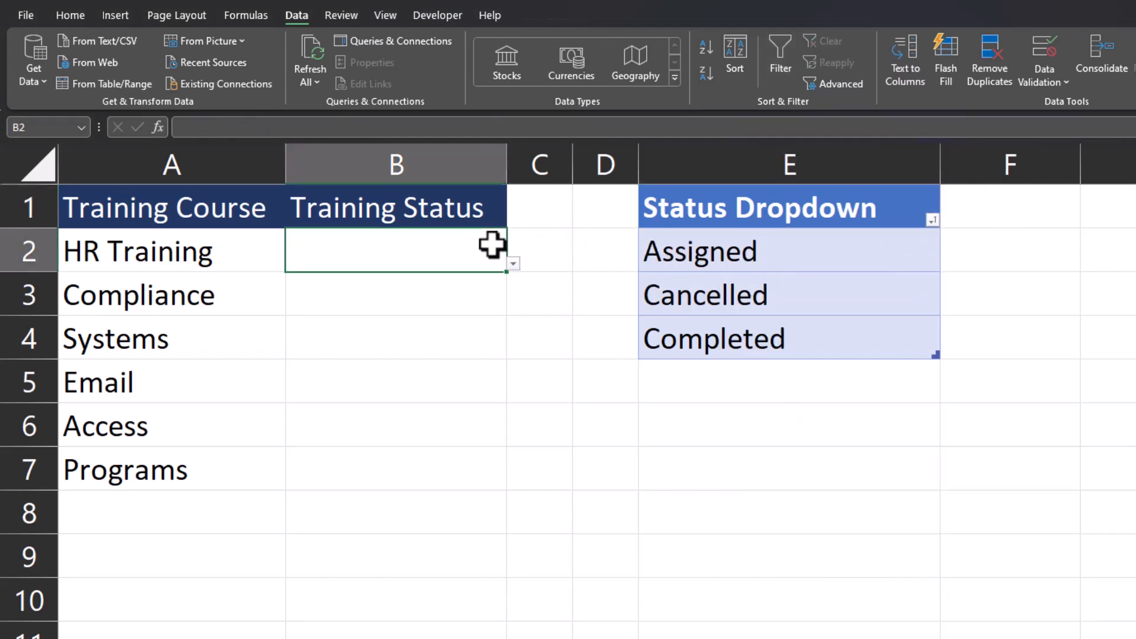
mouse_move(518, 285)
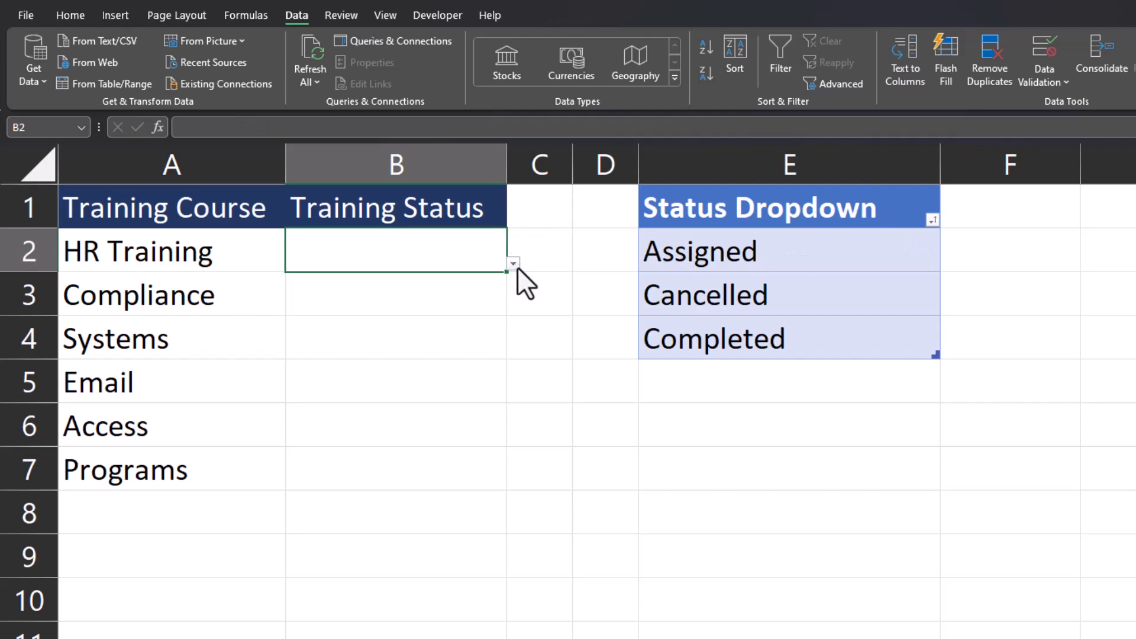
left_click(513, 263)
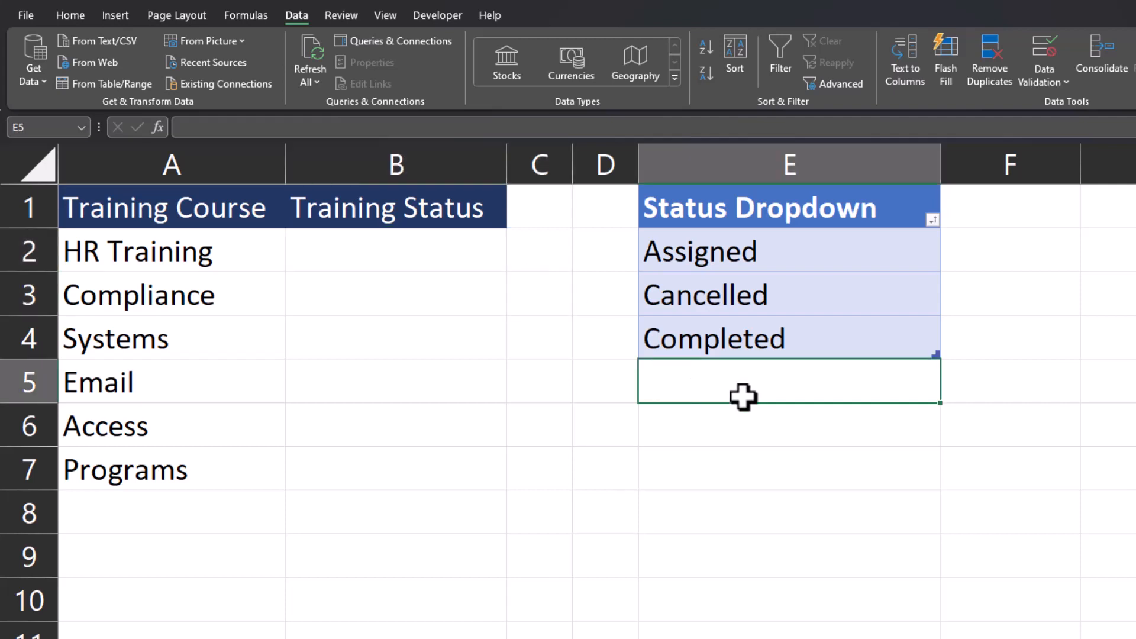
Step: Add In Progress and Not Started to the Status table and verify B2 shows five options
type("In Progress")
left_click(789, 425)
type("Not Started")
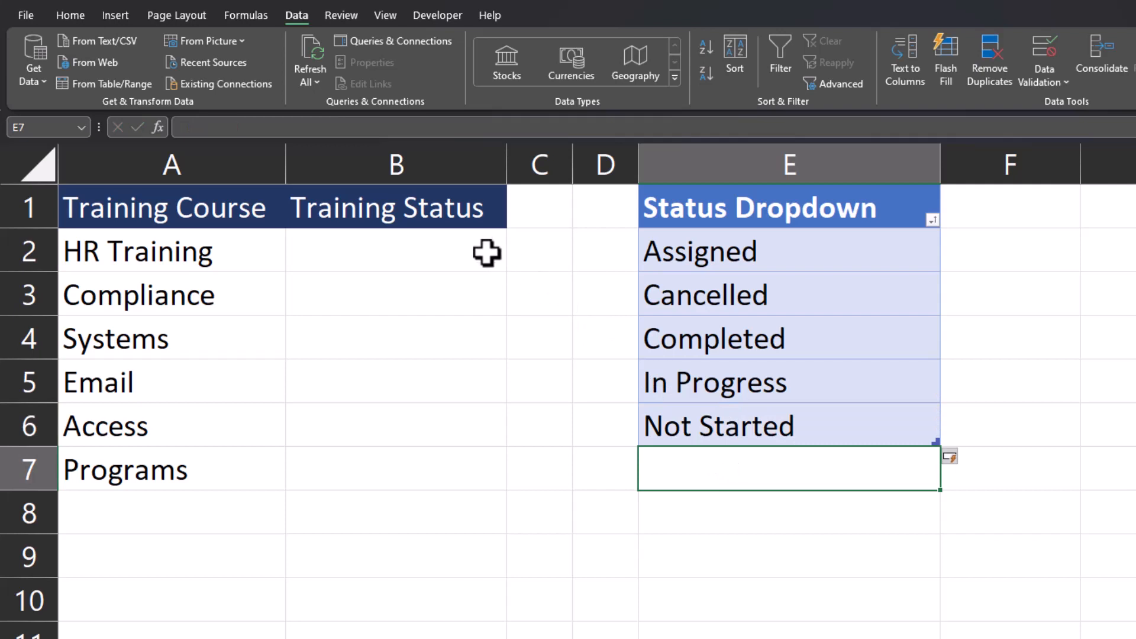
left_click(515, 251)
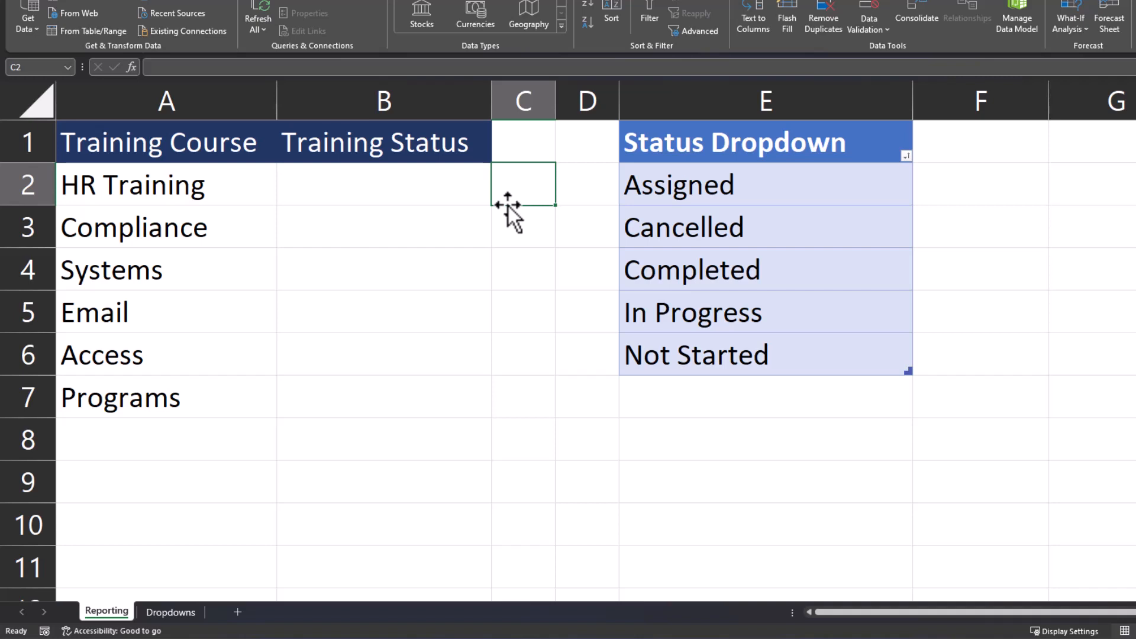
mouse_move(714, 201)
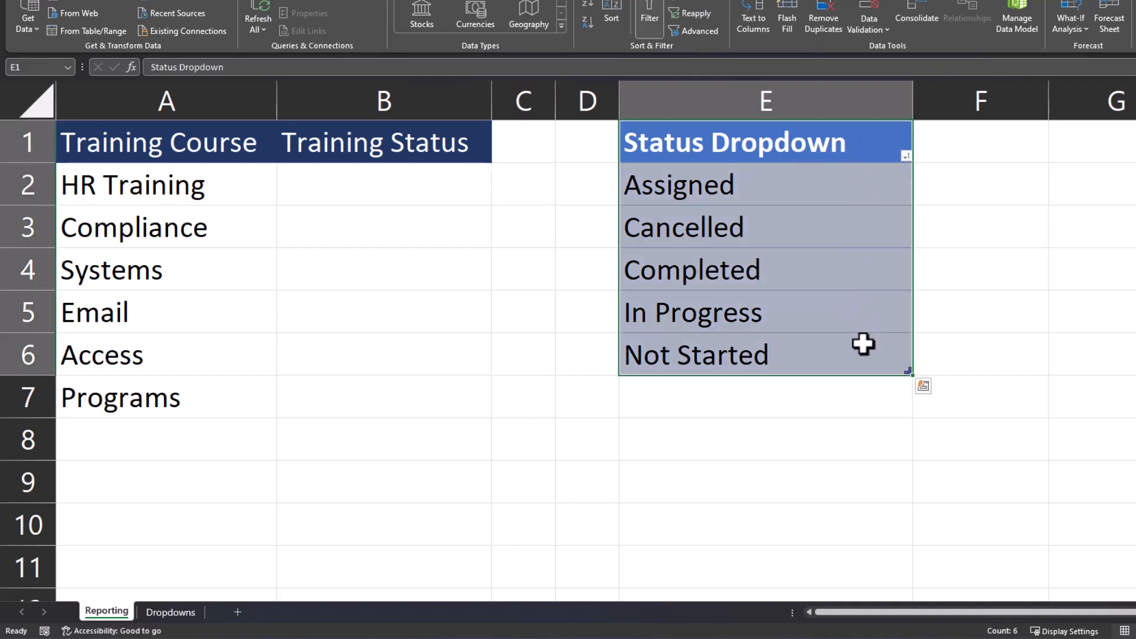
Step: Move the Status table to the Dropdowns sheet and hide that sheet
key("ctrl+x")
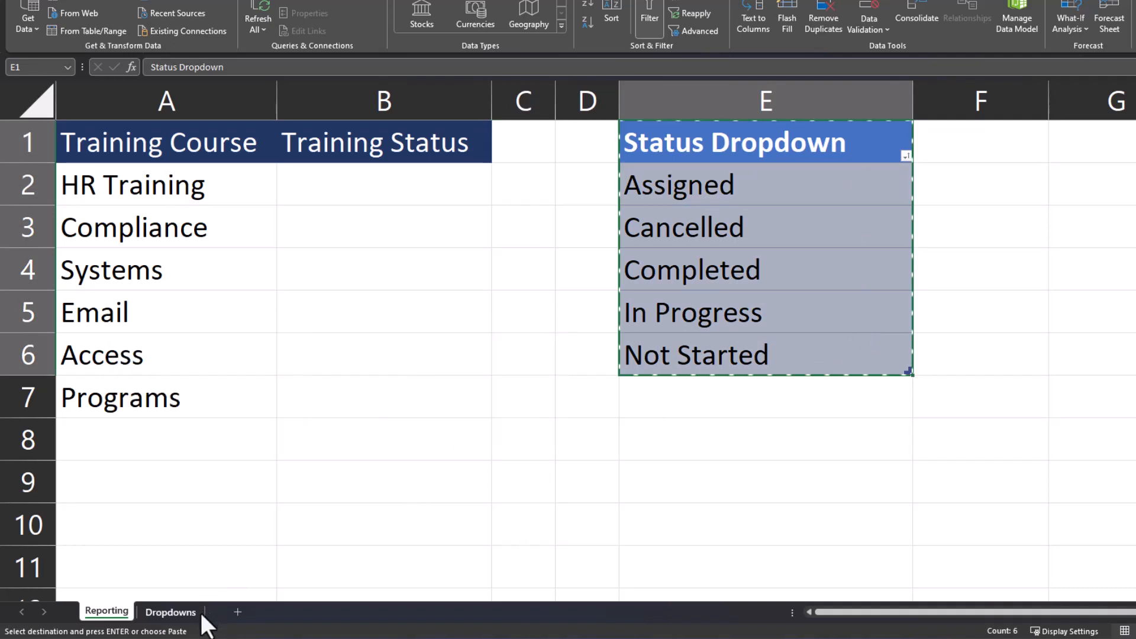
left_click(171, 612)
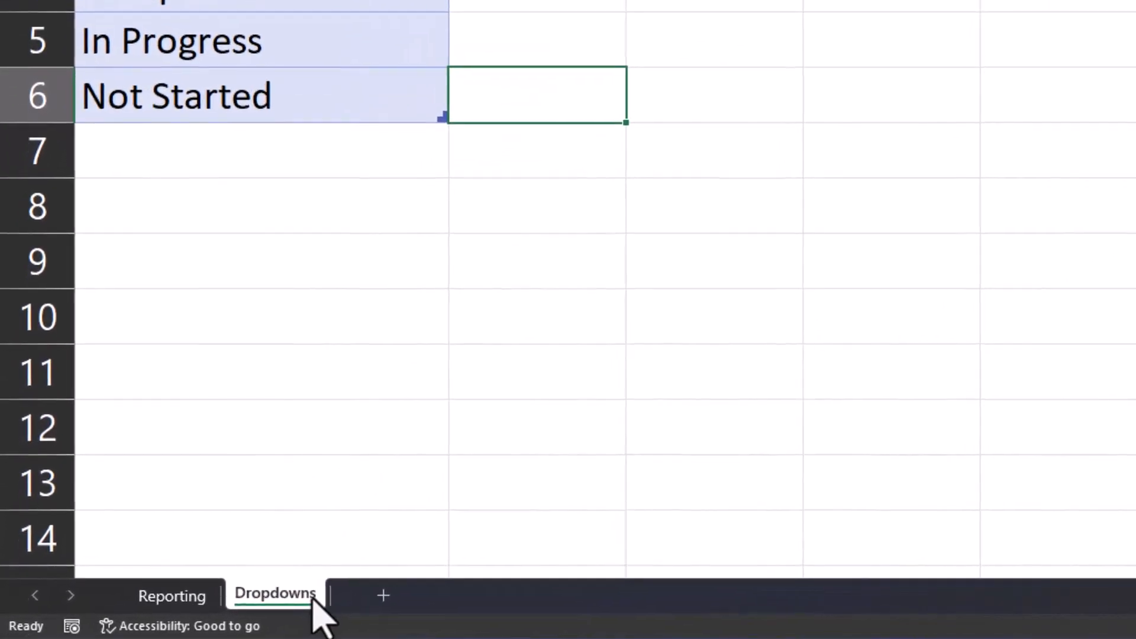
right_click(276, 593)
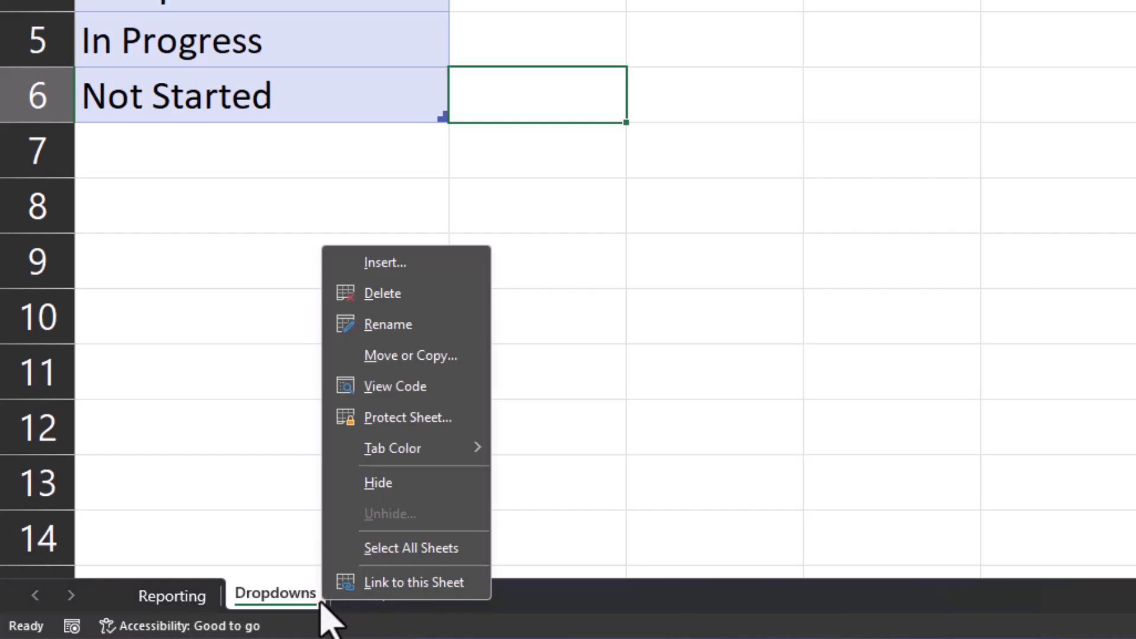
mouse_move(377, 483)
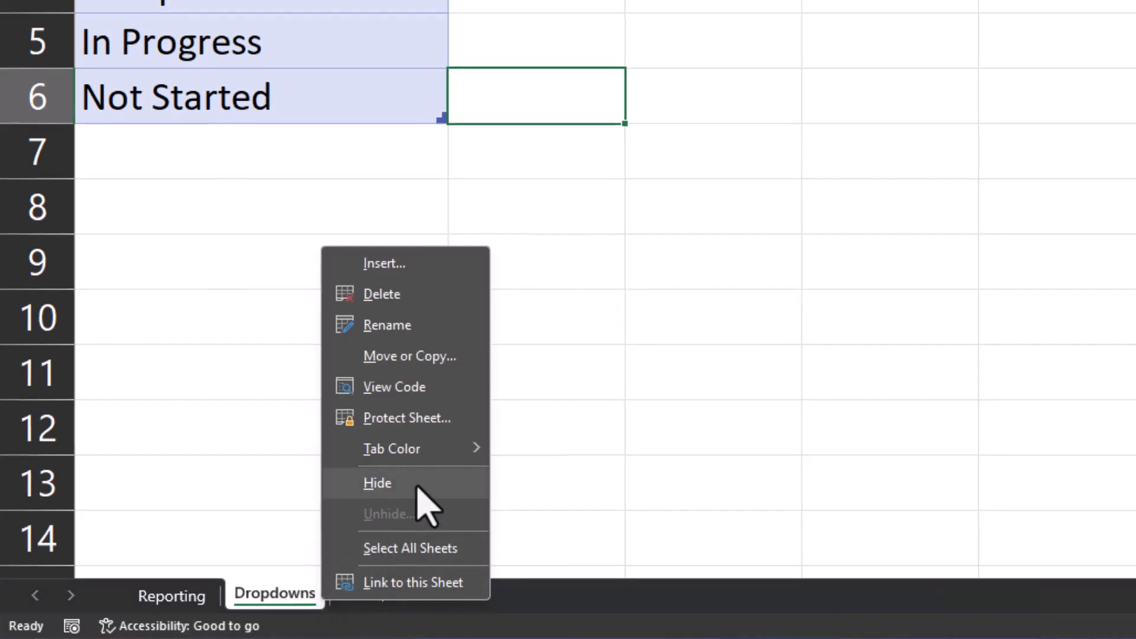
left_click(376, 483)
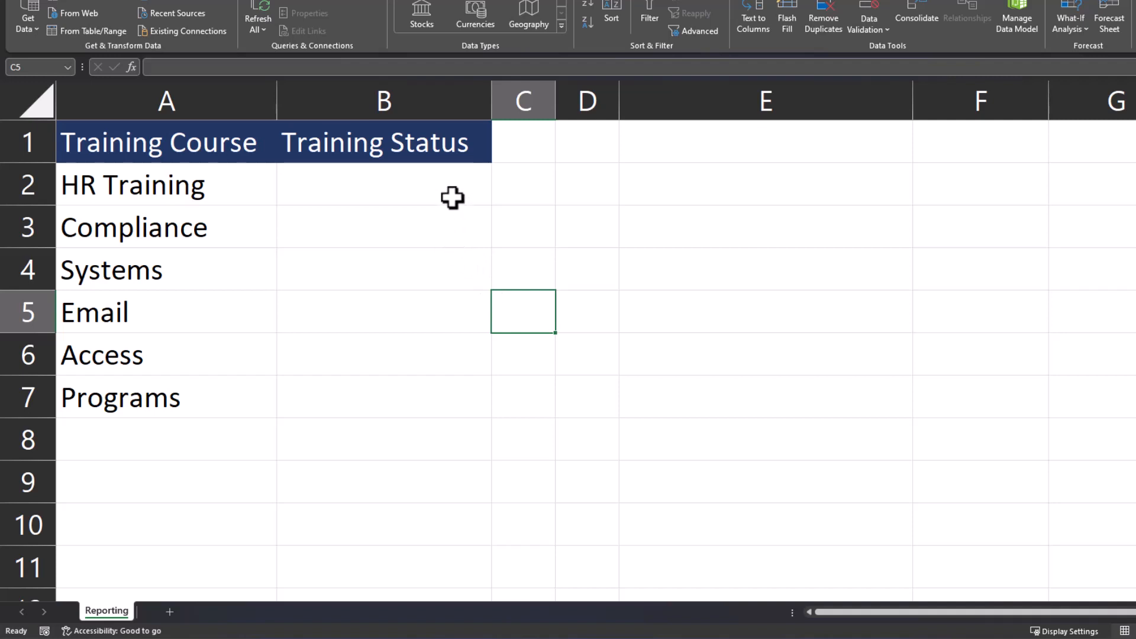
left_click(496, 197)
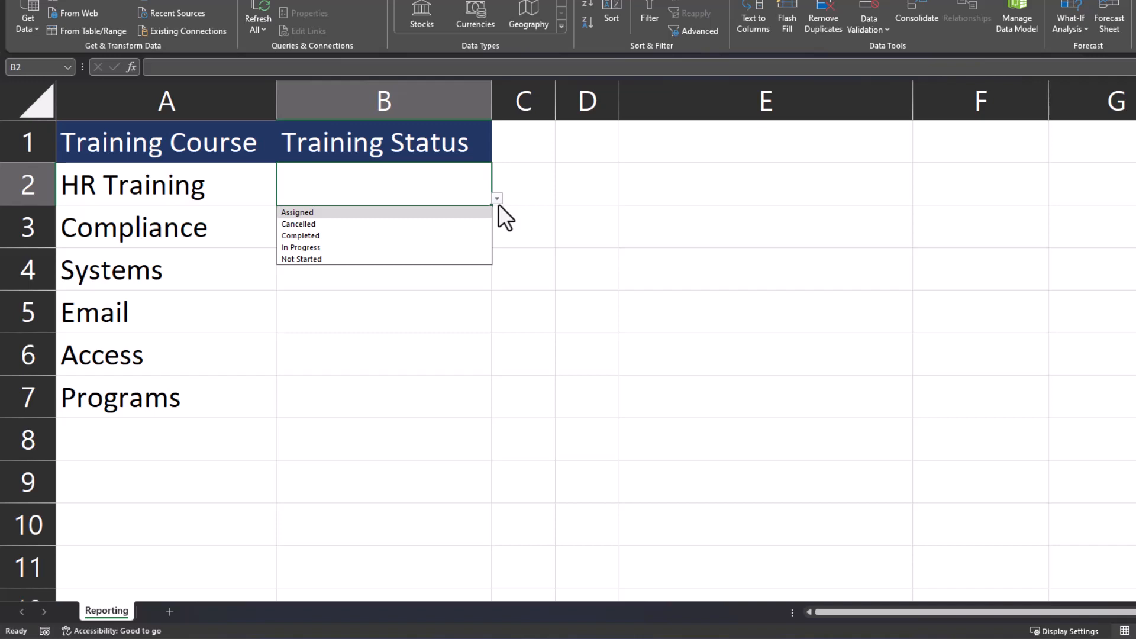
mouse_move(509, 215)
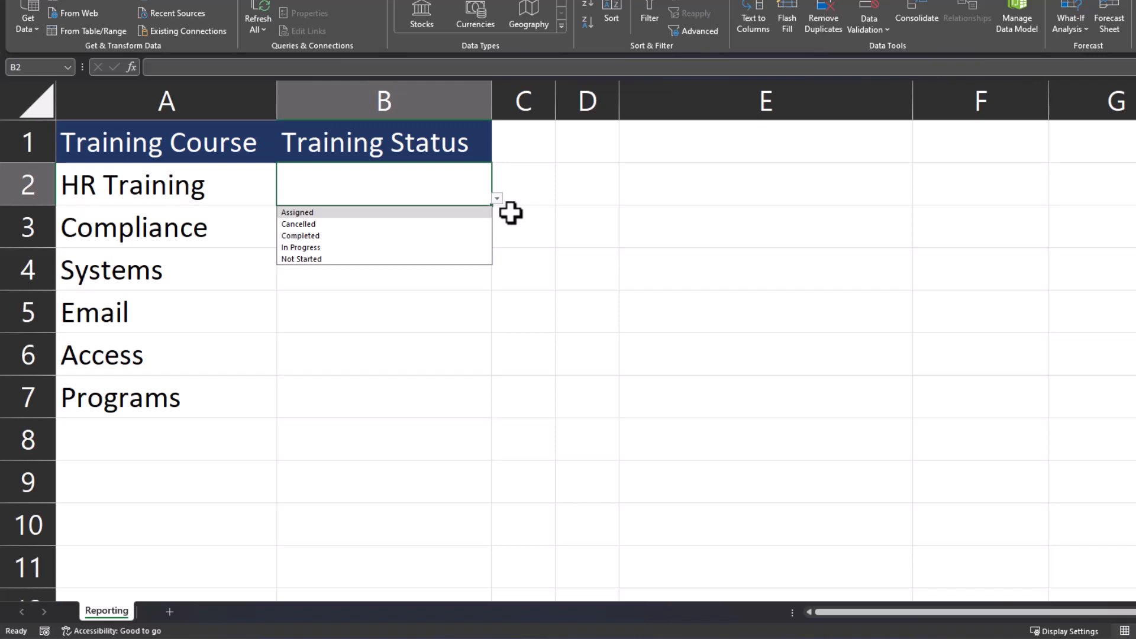
left_click(523, 228)
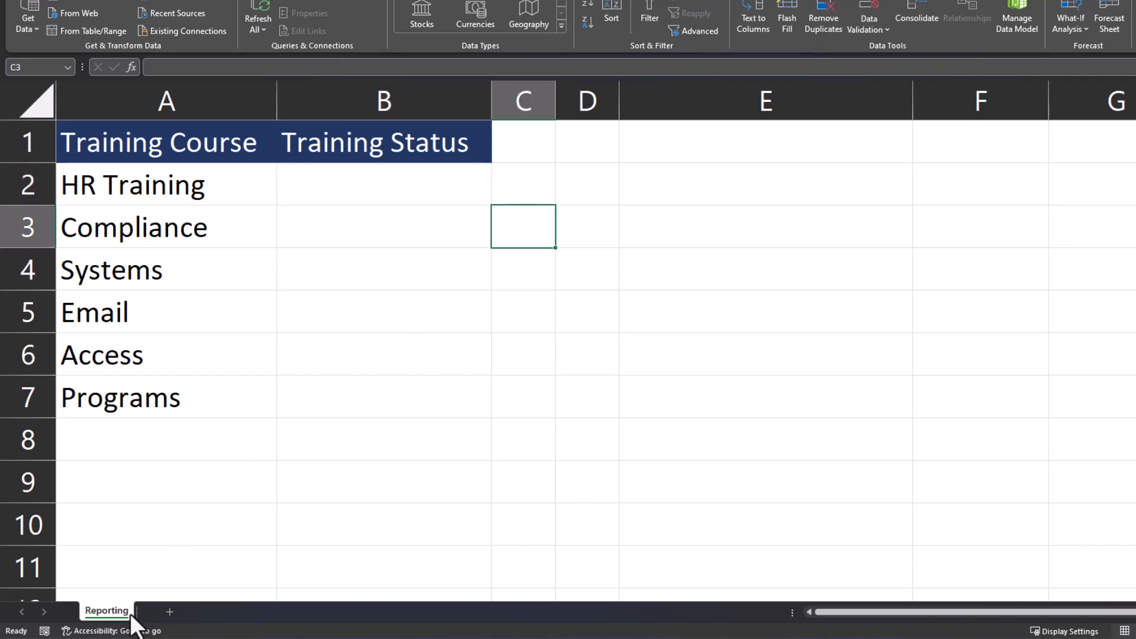
Step: Unhide the Dropdowns sheet from the Reporting tab menu
right_click(107, 611)
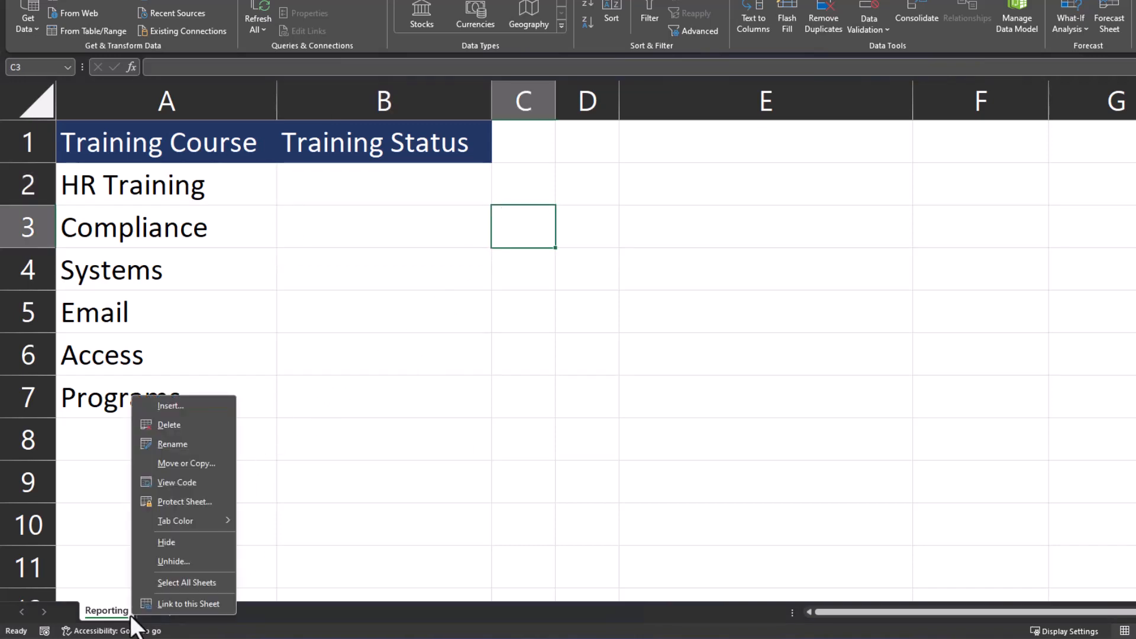
mouse_move(211, 569)
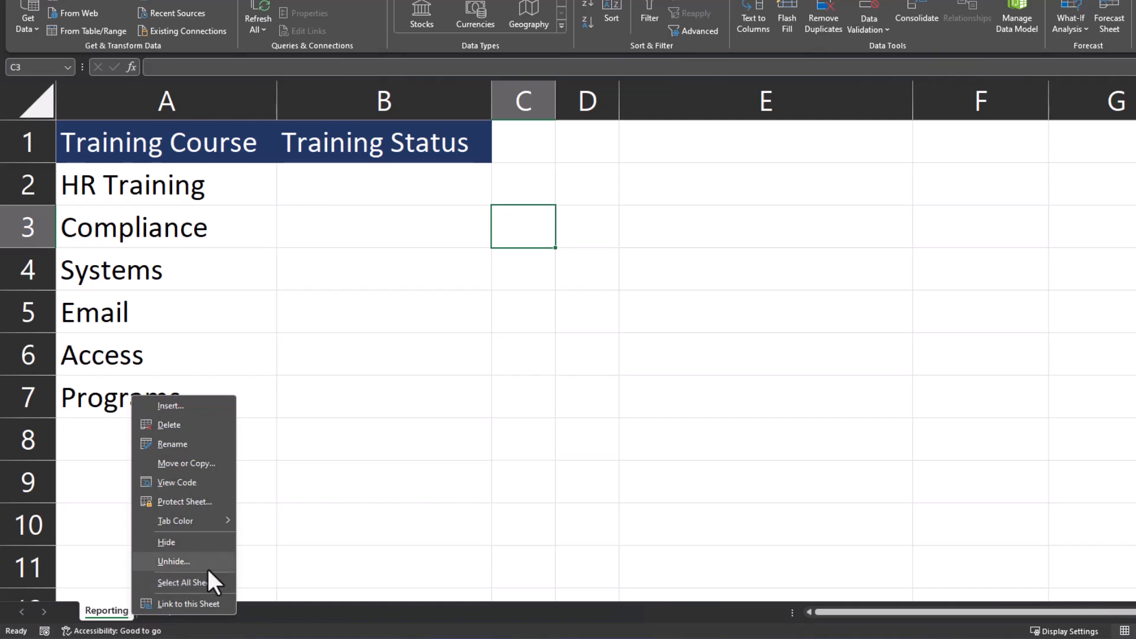
left_click(173, 561)
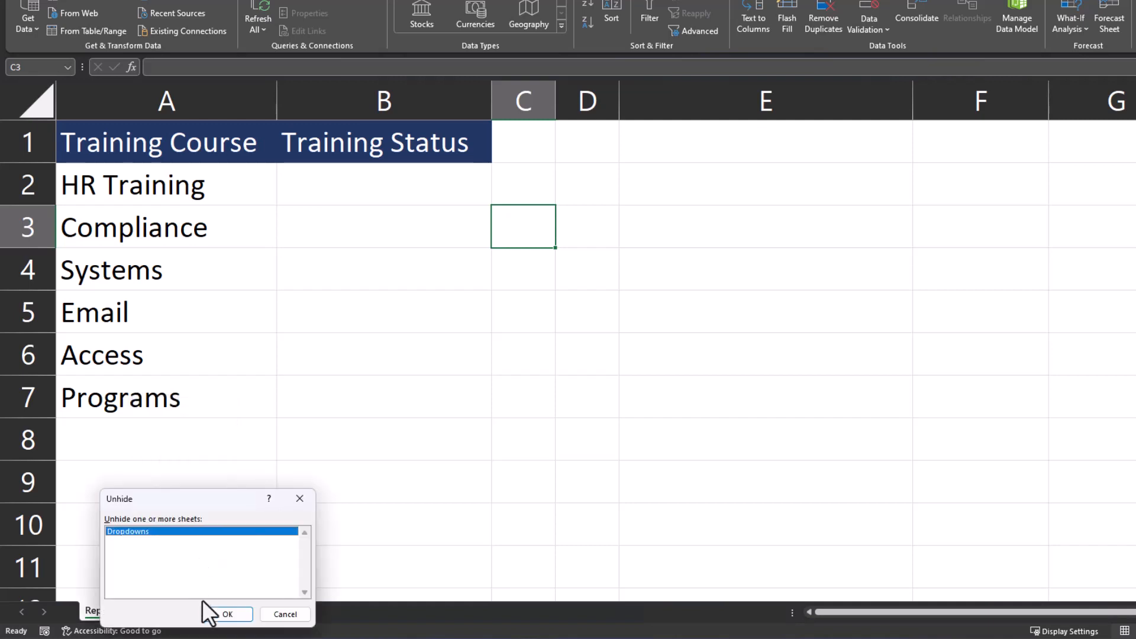
left_click(227, 615)
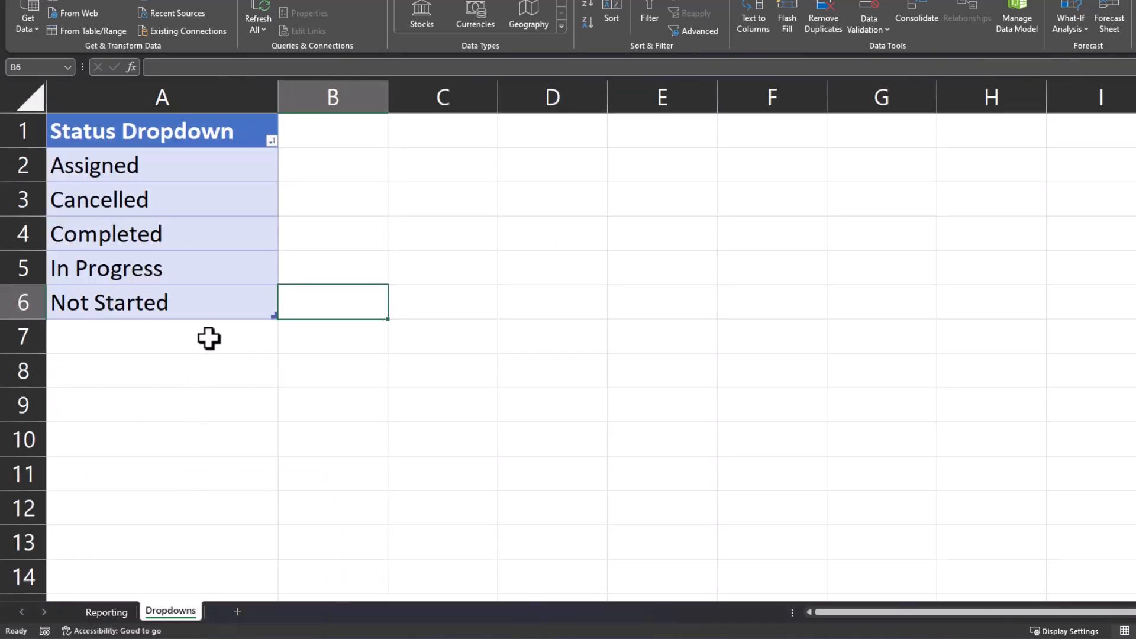
Step: Add Deferred as a sixth status in A7 and hide the Dropdowns sheet again
left_click(162, 336)
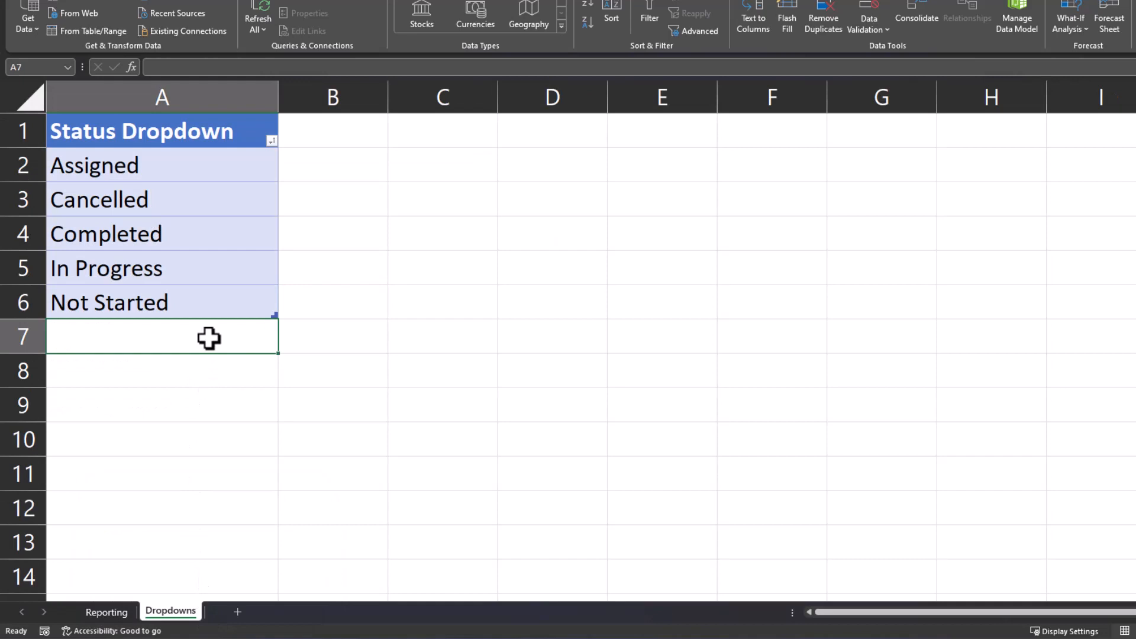
type("Deferred")
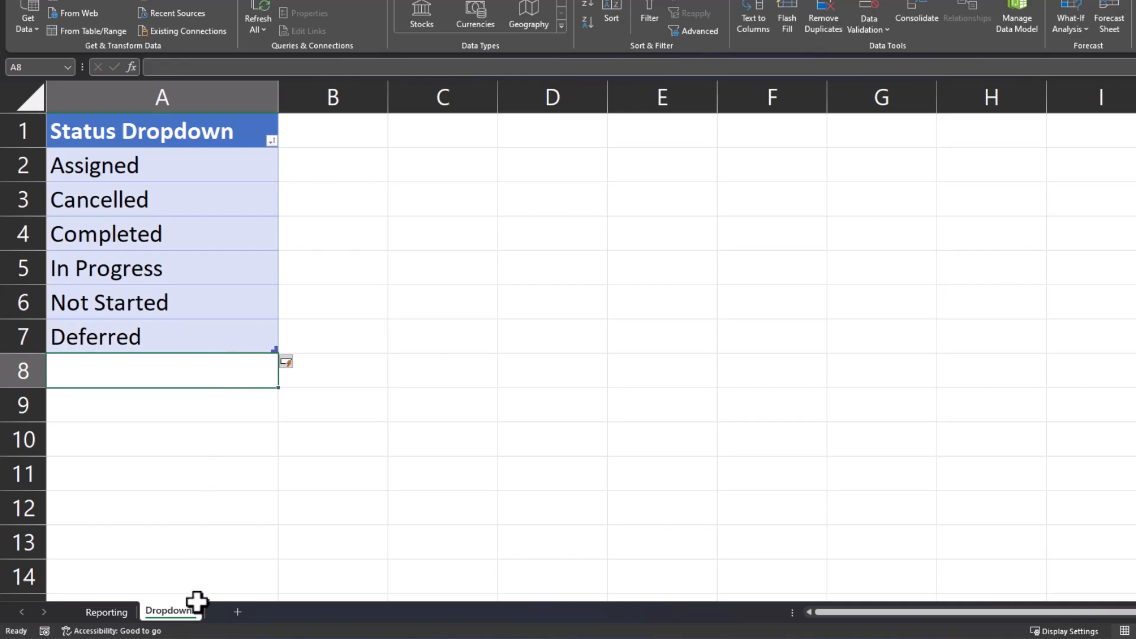
right_click(170, 612)
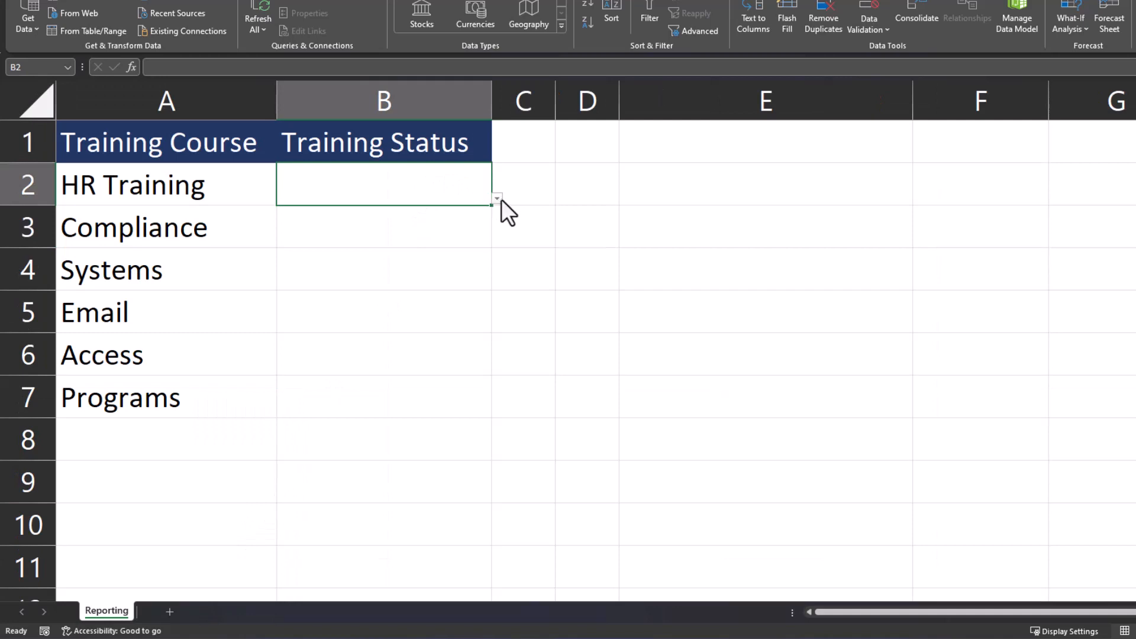
left_click(496, 199)
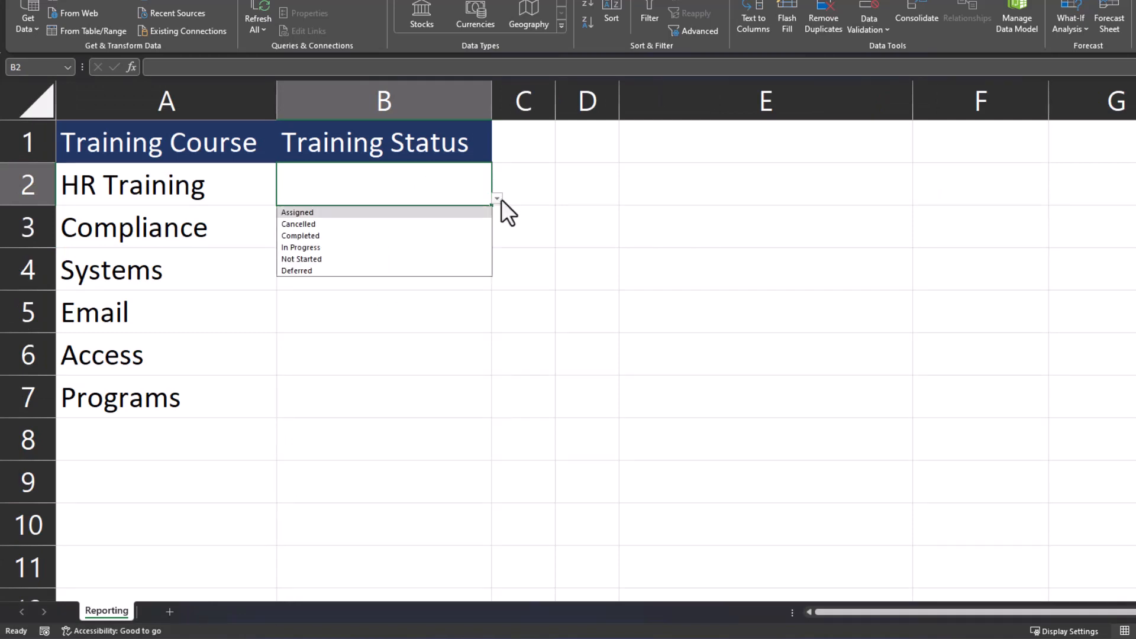
left_click(523, 184)
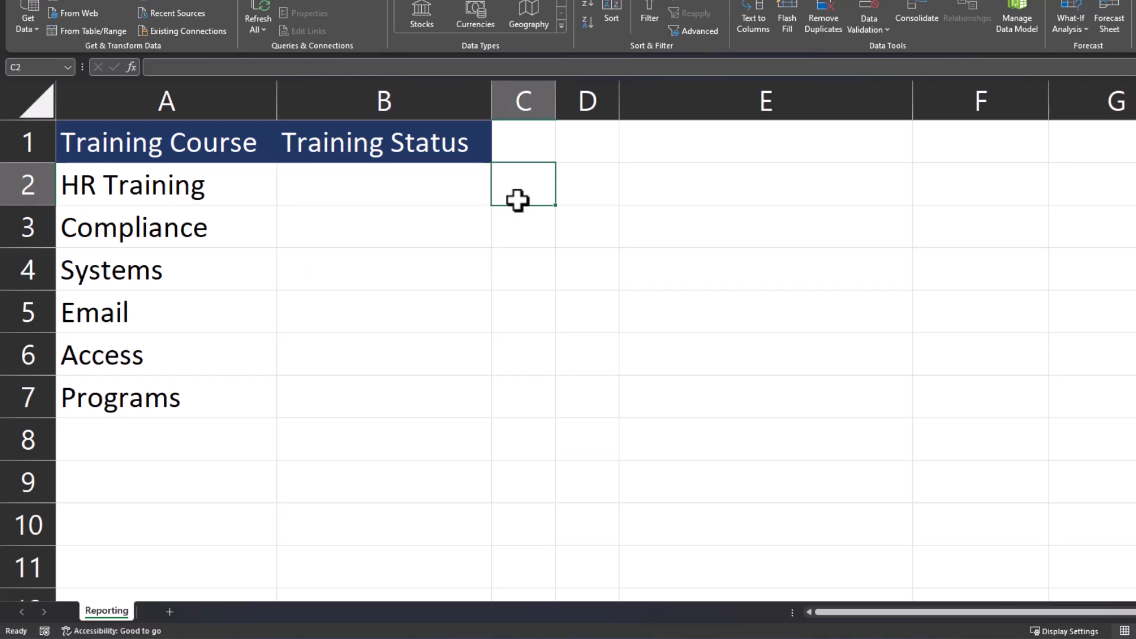